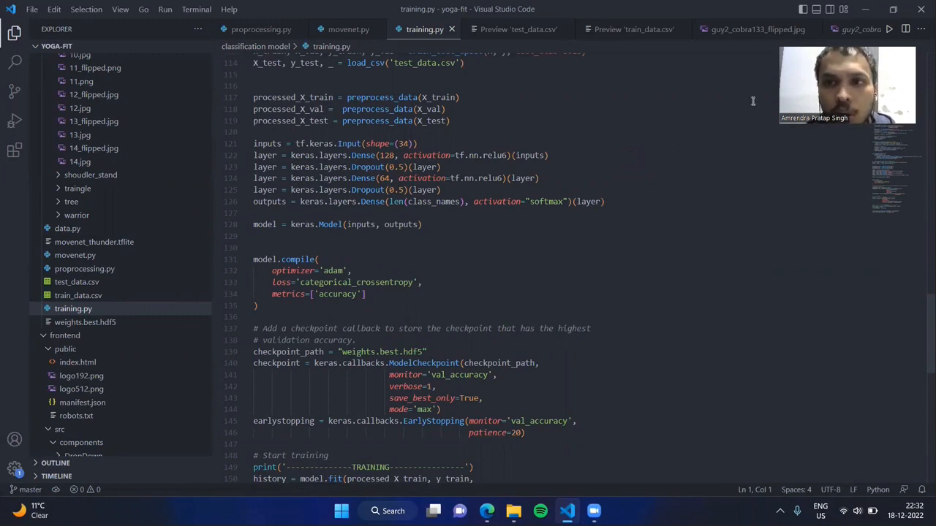
- Preview the flipped cobra training image guy2_cobra133_flipped.jpg from yoga_poses/train/cobra
{"action": "left_click", "coordinate": [756, 29]}
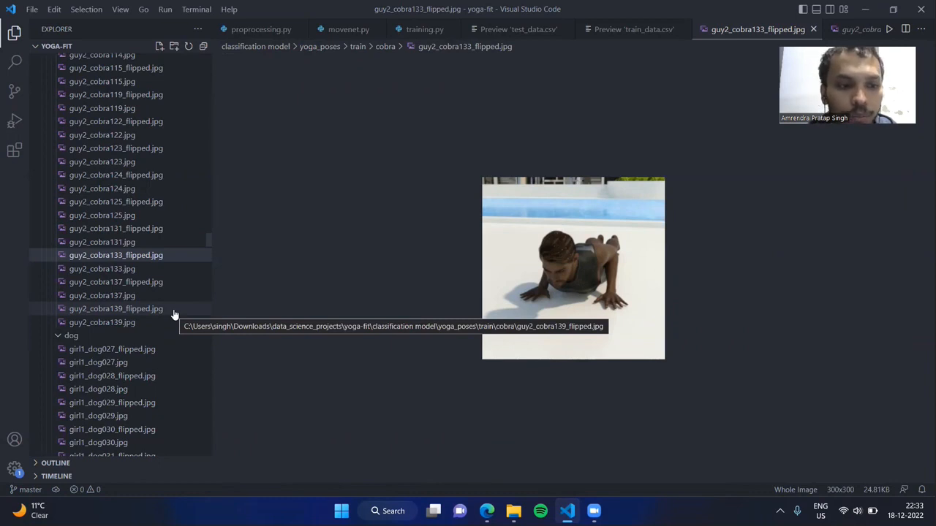
{"action": "mouse_move", "coordinate": [470, 231]}
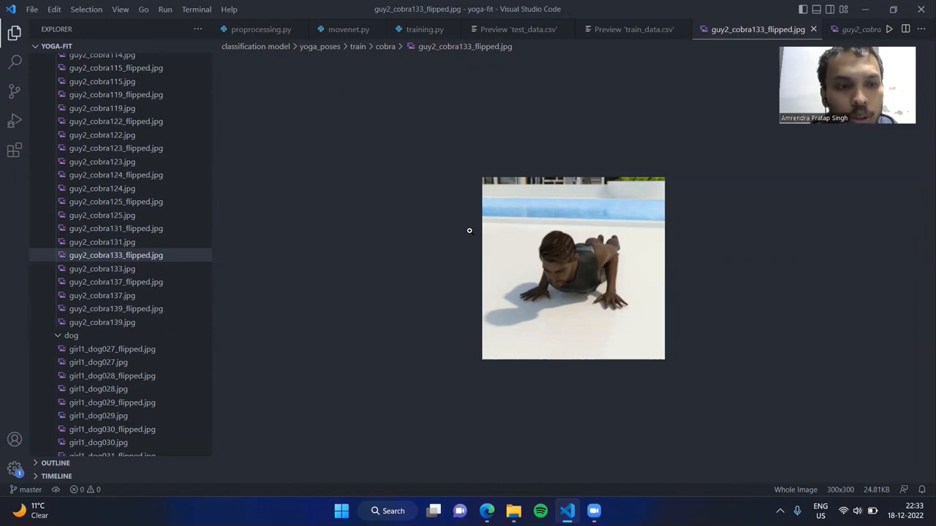
{"action": "mouse_move", "coordinate": [317, 16]}
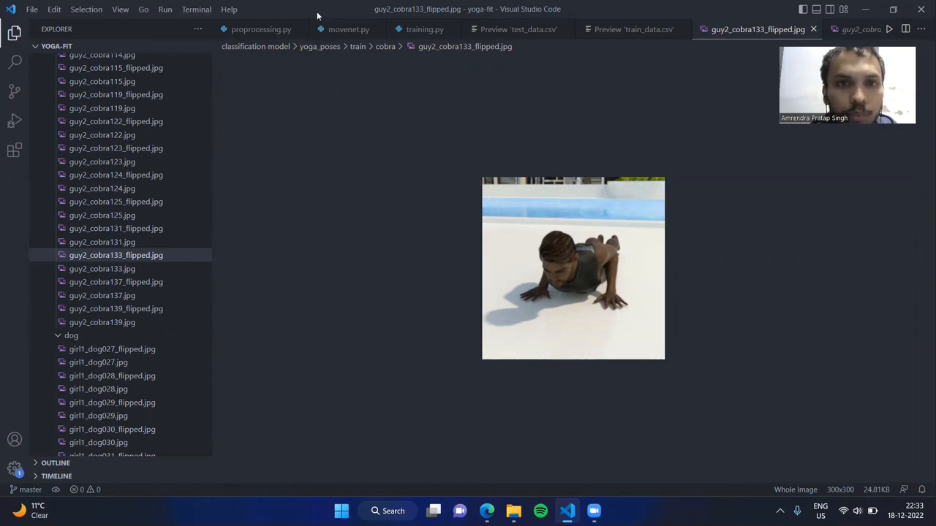
- Bring up movenet.py with its crop-region padding and torso-visibility check code
{"action": "left_click", "coordinate": [348, 29]}
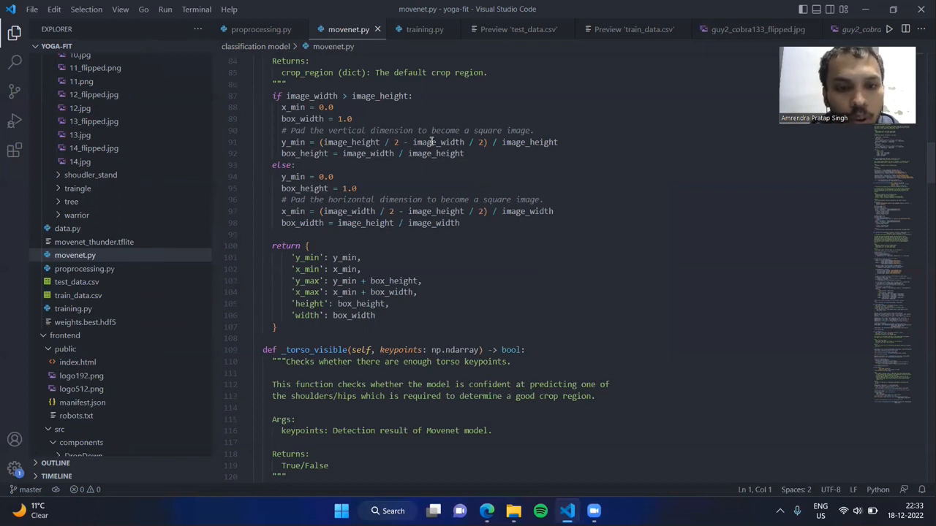
- Show proprocessing.py and highlight the wget import
{"action": "left_click", "coordinate": [260, 29]}
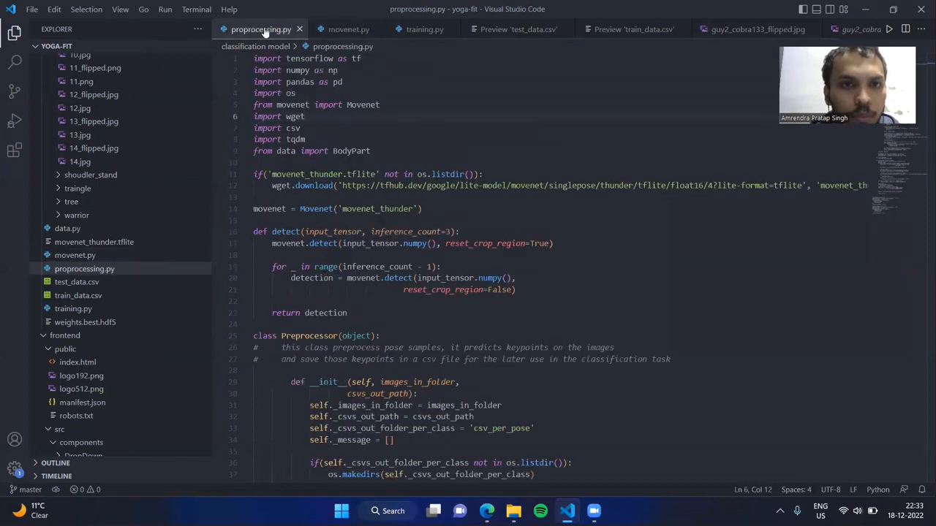
{"action": "double_click", "coordinate": [294, 117]}
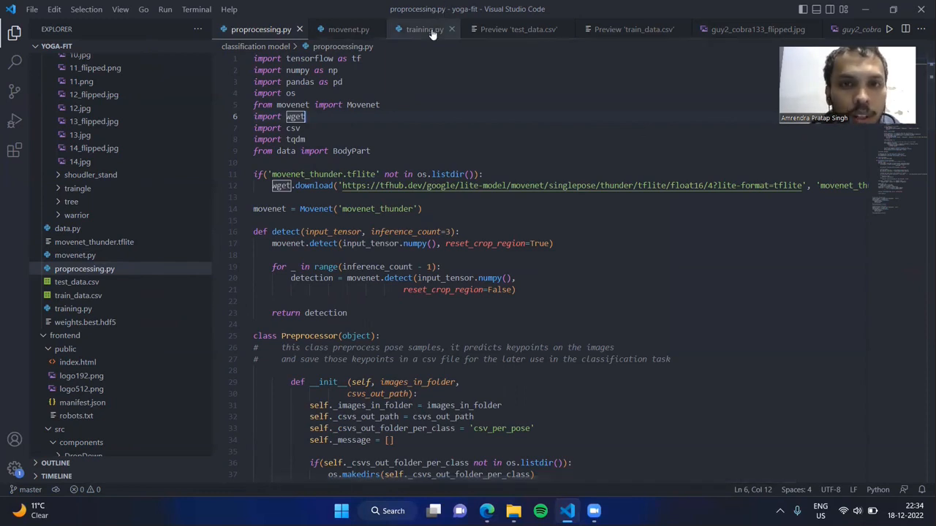
{"action": "left_click", "coordinate": [424, 30]}
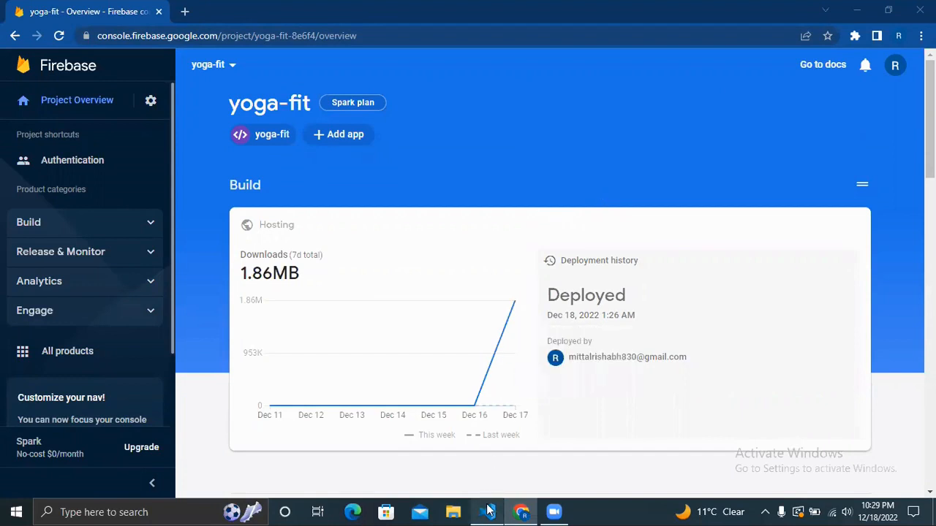
- Return from the Firebase Console to Visual Studio Code via the taskbar
{"action": "left_click", "coordinate": [486, 512]}
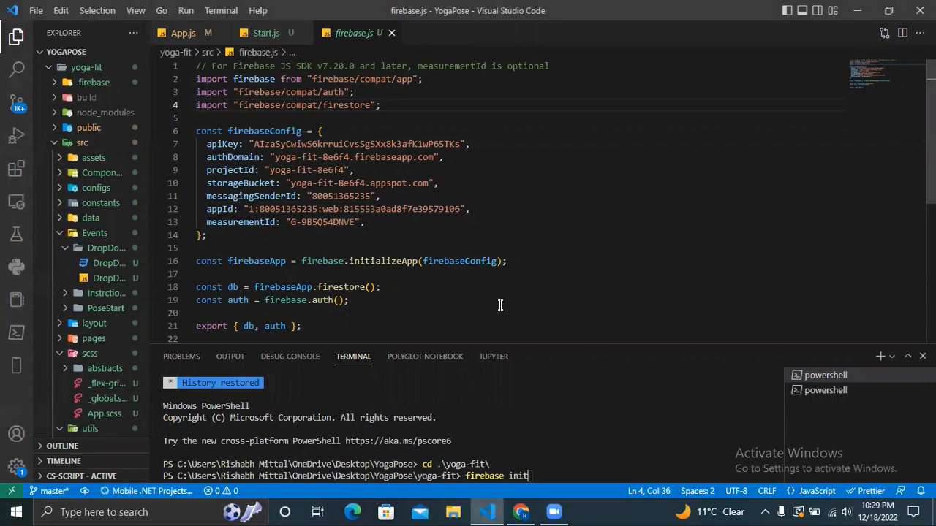
{"action": "mouse_move", "coordinate": [418, 298]}
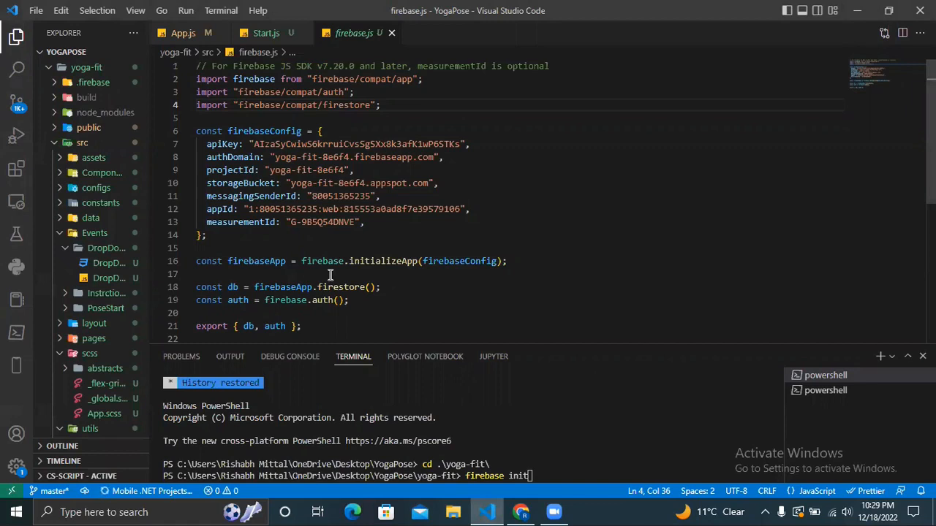
{"action": "mouse_move", "coordinate": [283, 227]}
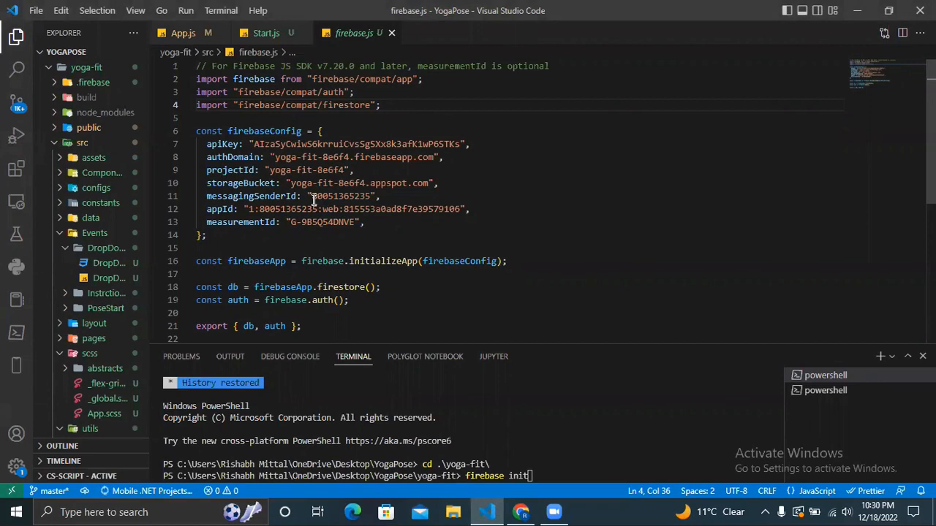
{"action": "mouse_move", "coordinate": [106, 293]}
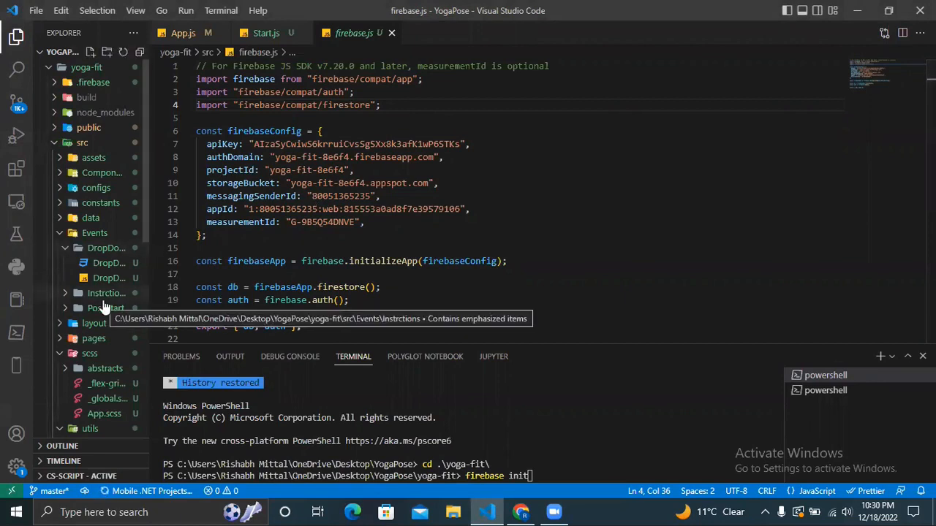
{"action": "mouse_move", "coordinate": [411, 378]}
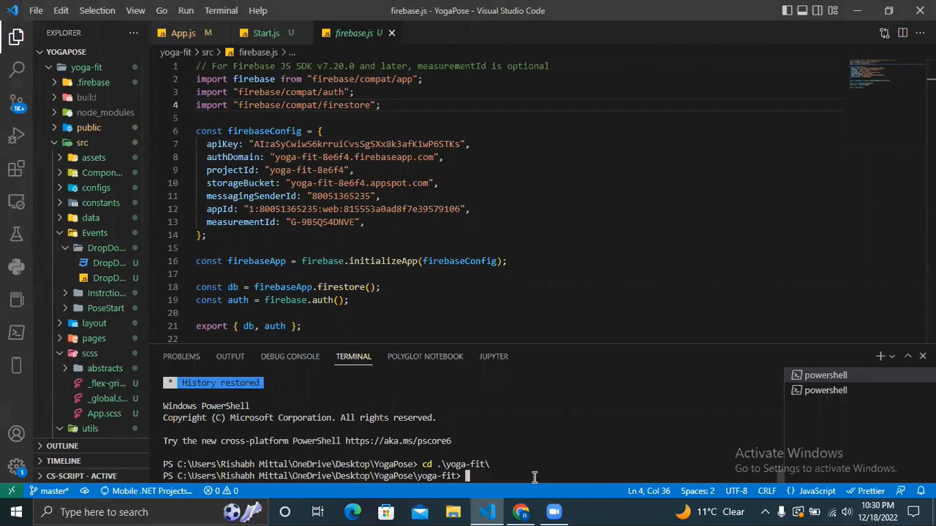
{"action": "type", "text": "firebase login"}
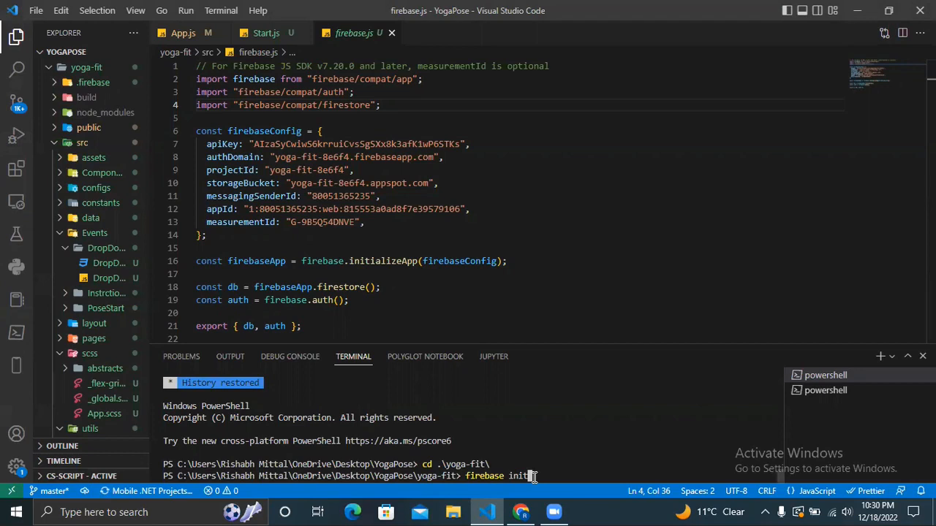
{"action": "type", "text": "npm run build"}
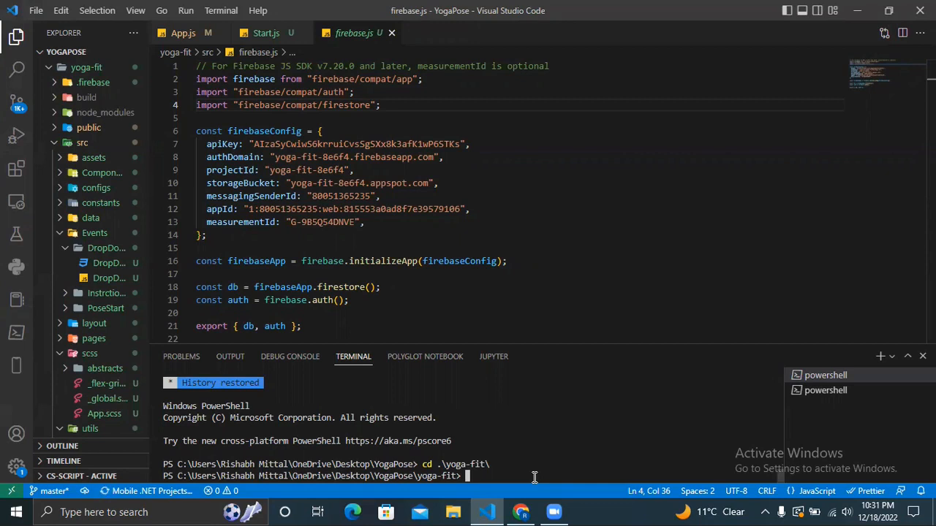
{"action": "mouse_move", "coordinate": [602, 124]}
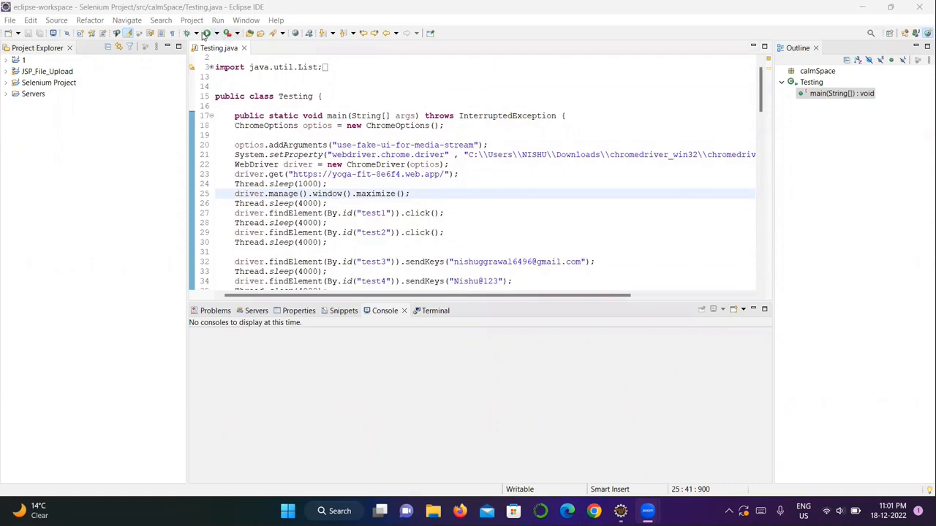
- Run Testing.java as a Java Application from the Eclipse toolbar
{"action": "left_click", "coordinate": [206, 33]}
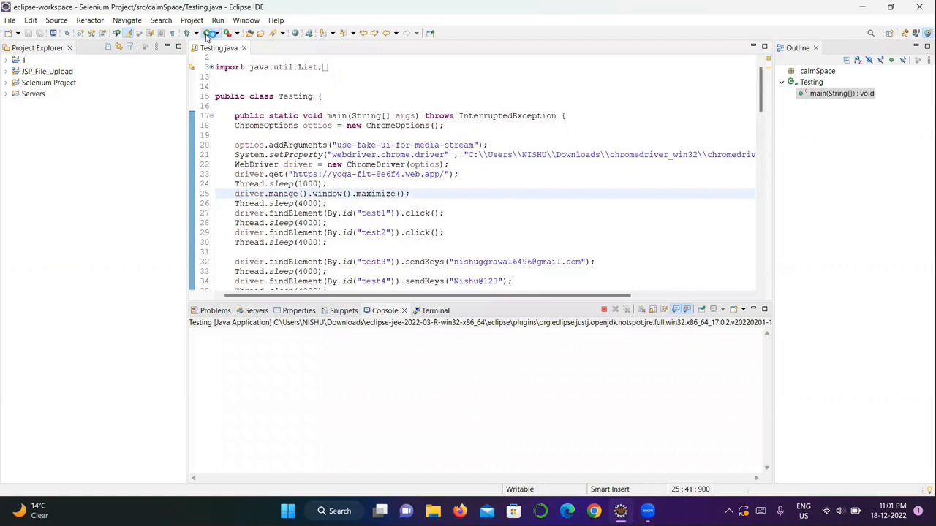
{"action": "left_click", "coordinate": [211, 33]}
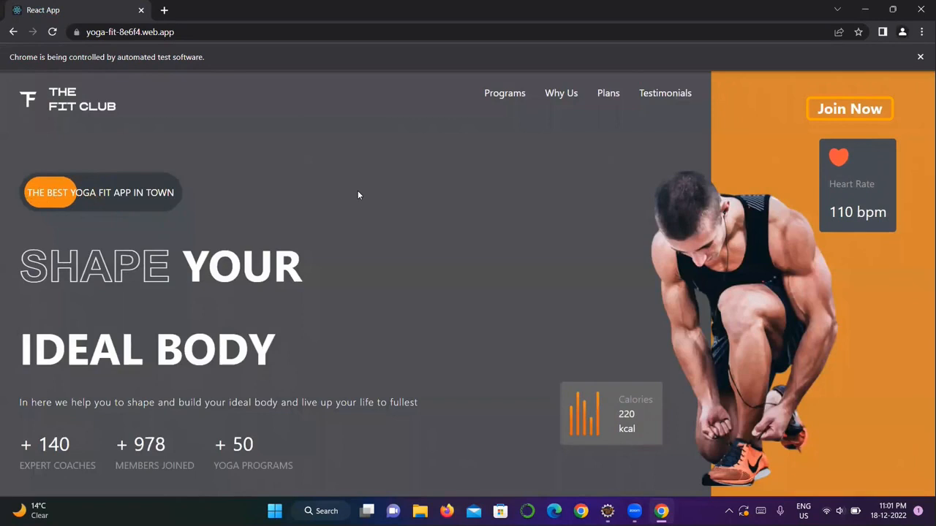
- Scroll the Fit Club landing page and follow Sign Up to the sign-in page
{"action": "scroll", "scroll_direction": "down", "scroll_amount": 3}
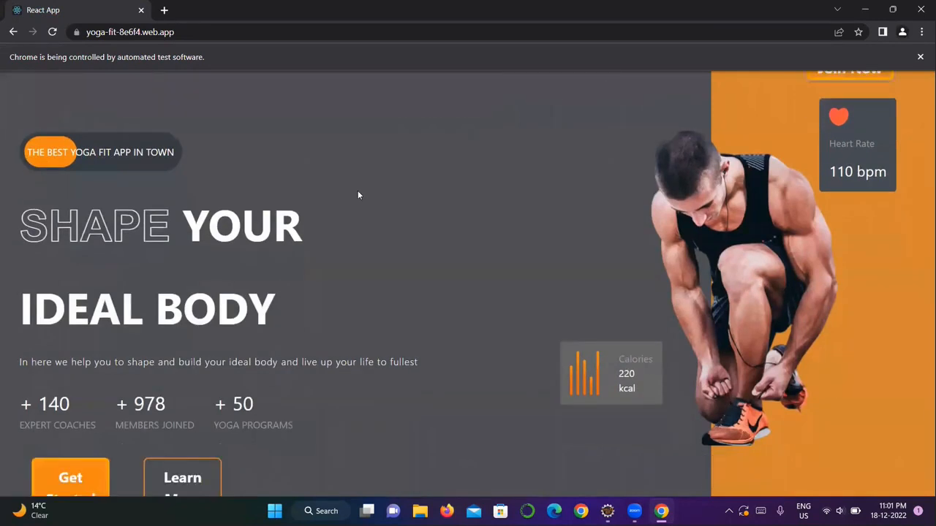
{"action": "scroll", "scroll_direction": "down", "scroll_amount": 3}
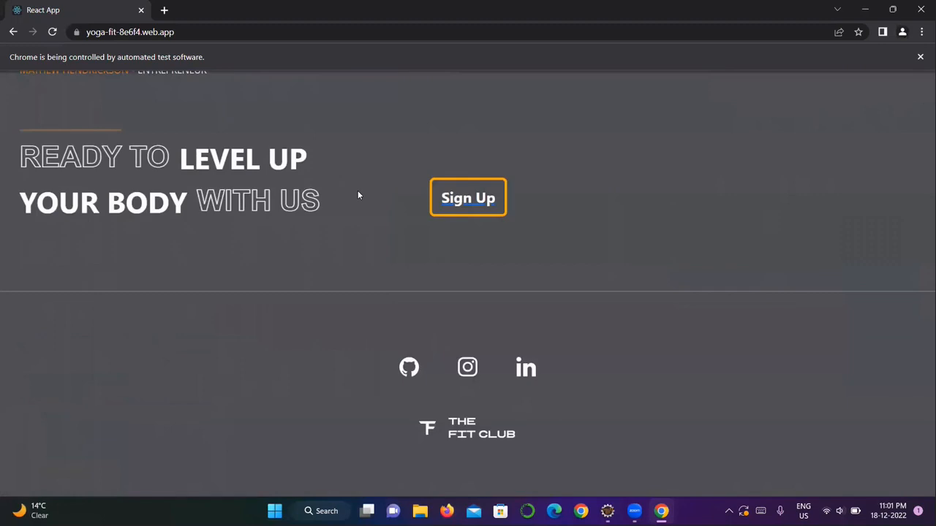
{"action": "left_click", "coordinate": [467, 197]}
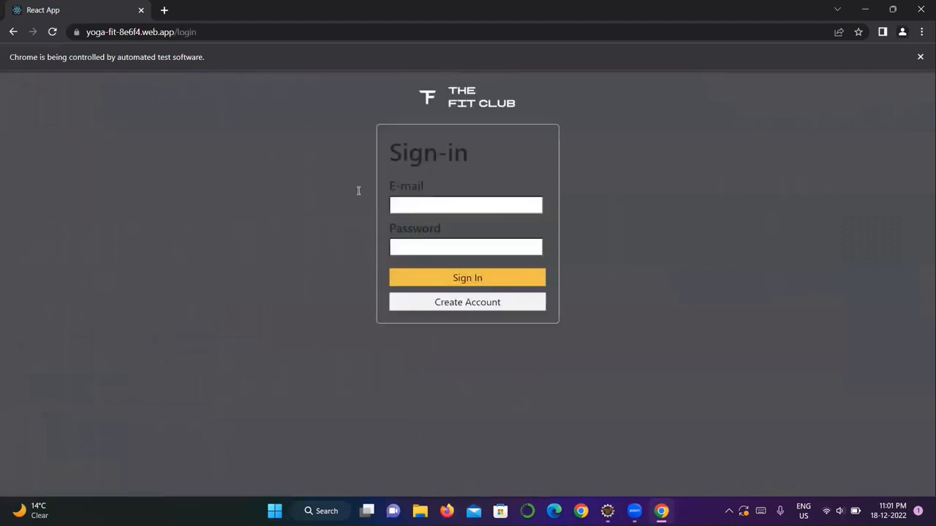
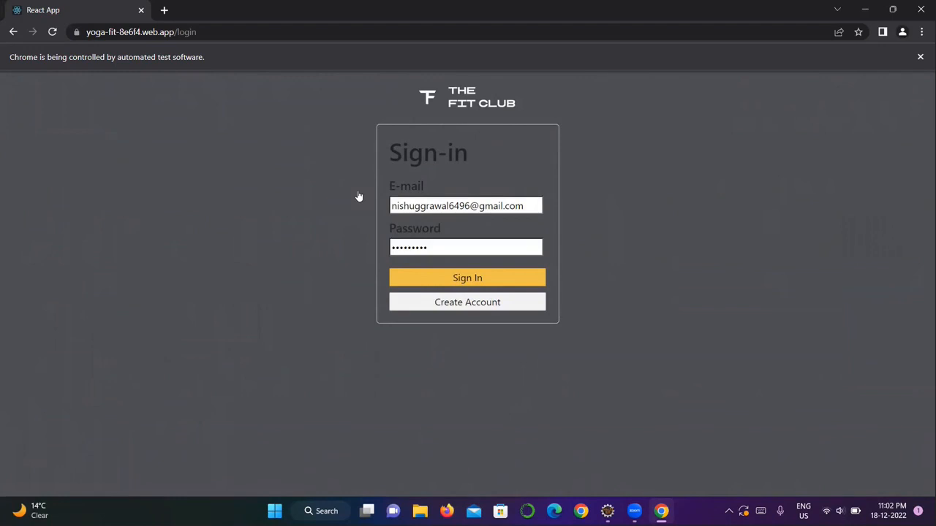
{"action": "left_click", "coordinate": [467, 278]}
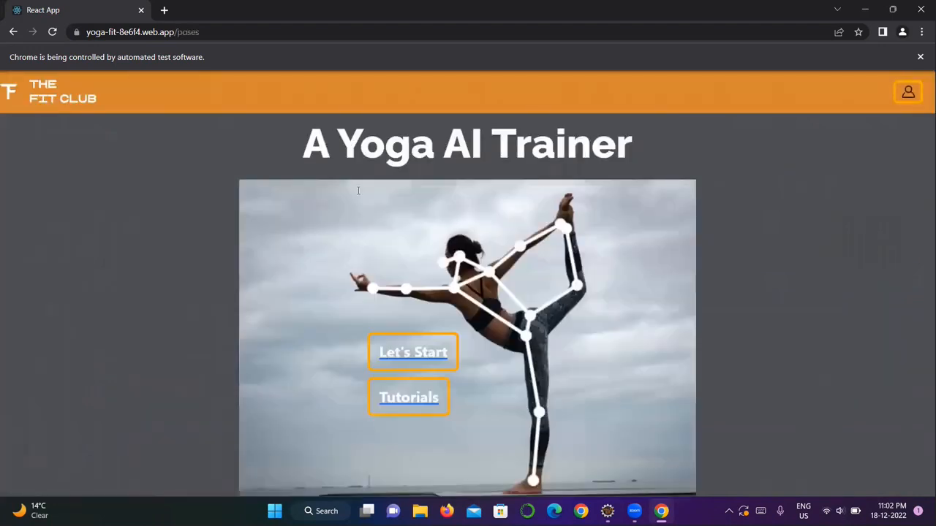
- Pick Cobra from the pose dropdown and start its timed pose session
{"action": "left_click", "coordinate": [412, 352]}
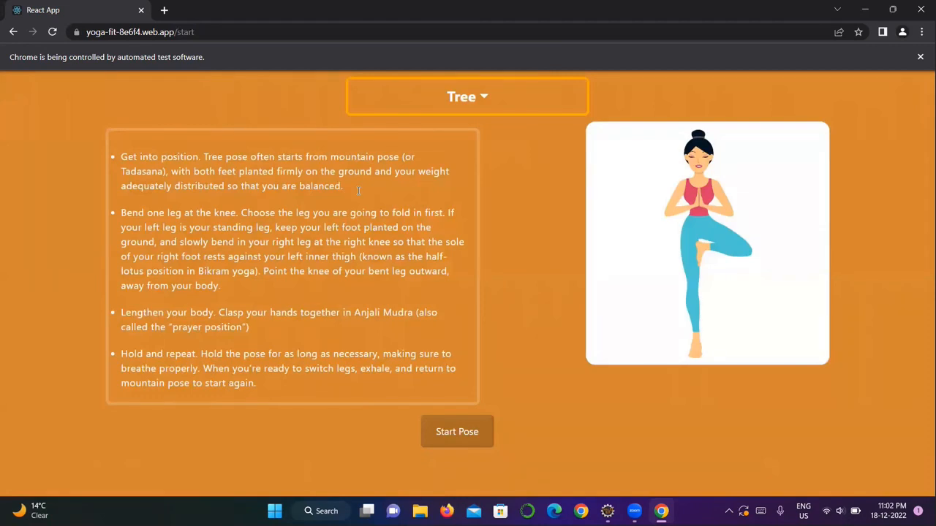
{"action": "left_click", "coordinate": [466, 97]}
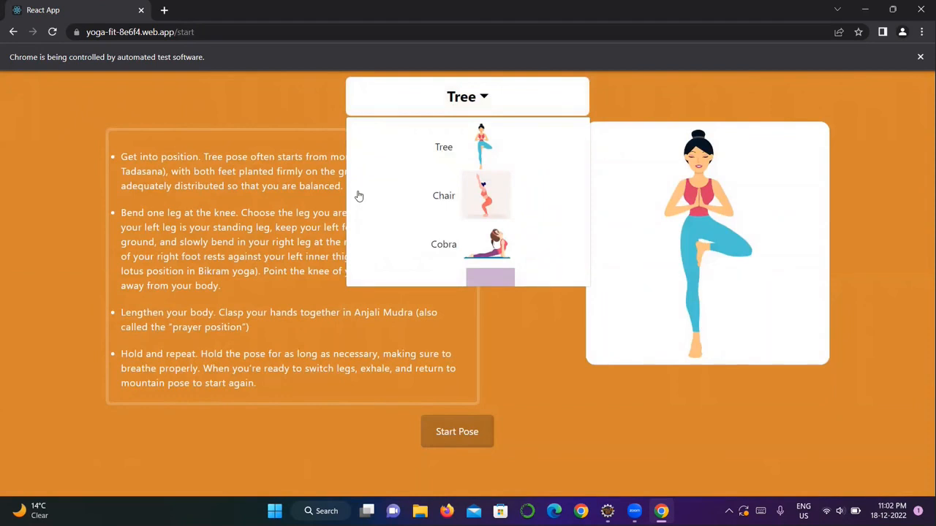
{"action": "left_click", "coordinate": [444, 245]}
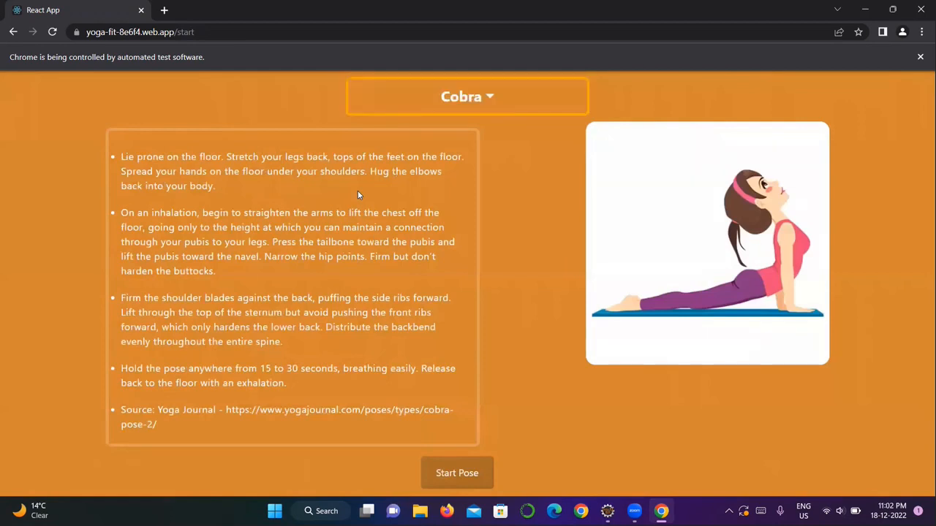
{"action": "left_click", "coordinate": [457, 473]}
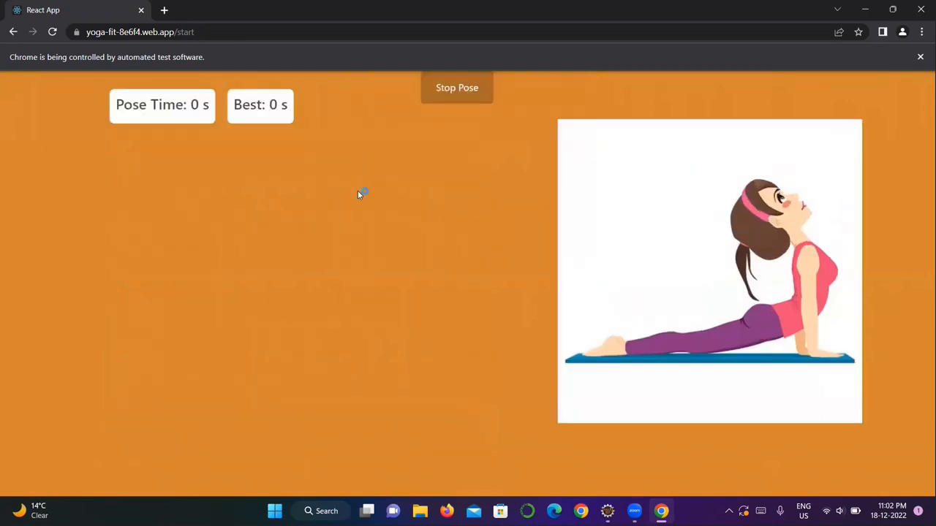
- Run the webcam pose session while the skeleton is tracked up to 16 s
{"action": "left_click", "coordinate": [467, 474]}
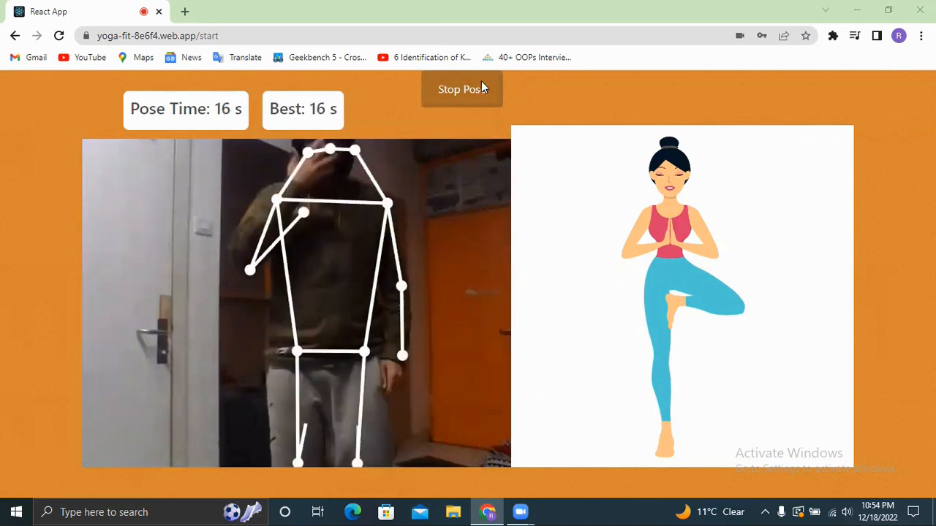
- Stop the running session and select Triangle from the pose dropdown
{"action": "left_click", "coordinate": [461, 89]}
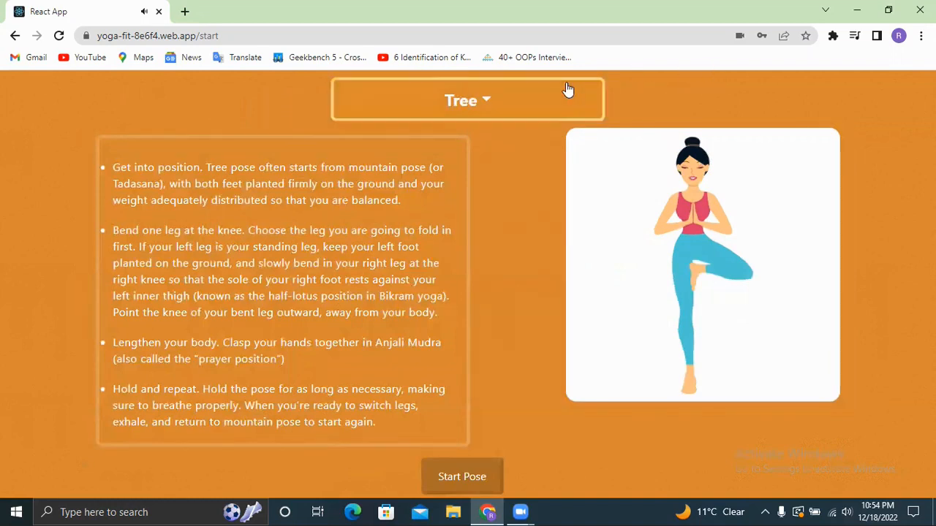
{"action": "left_click", "coordinate": [467, 100]}
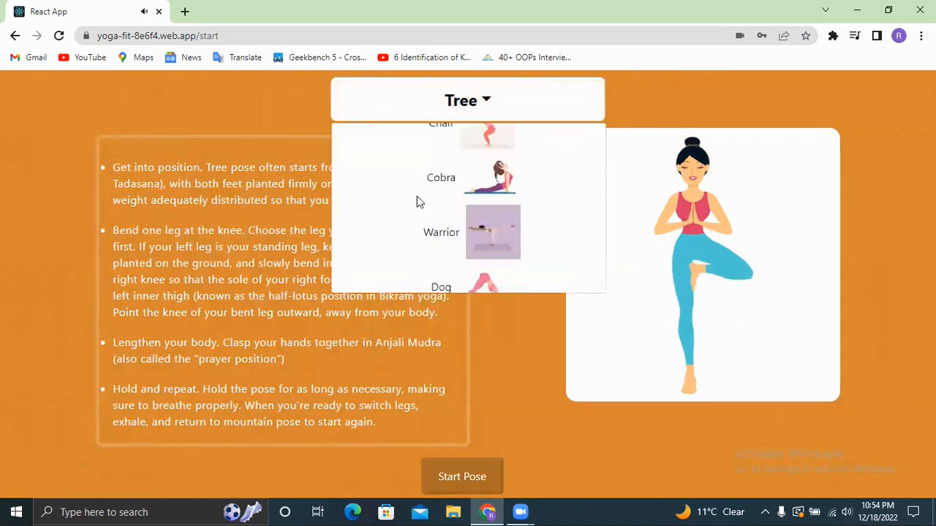
{"action": "scroll", "scroll_direction": "down", "scroll_amount": 3}
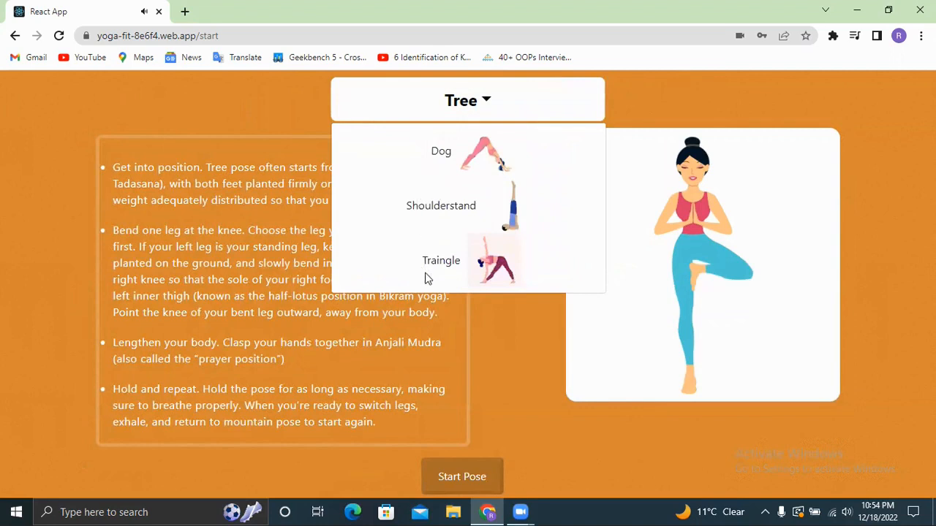
{"action": "left_click", "coordinate": [441, 260]}
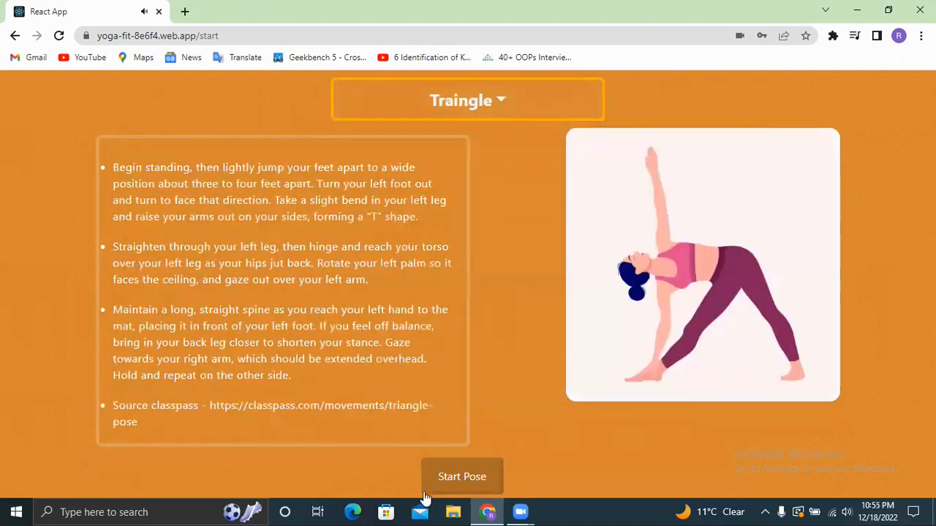
{"action": "left_click", "coordinate": [461, 476]}
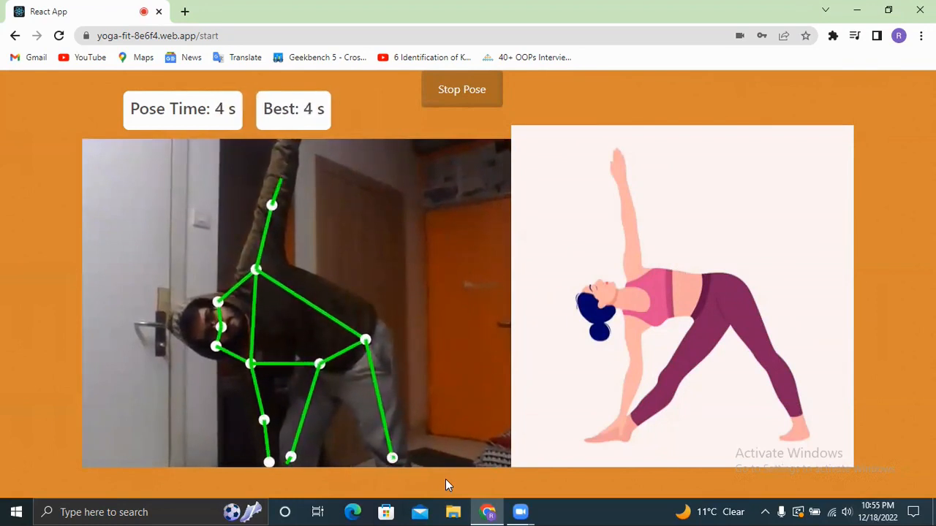
{"action": "mouse_move", "coordinate": [698, 432]}
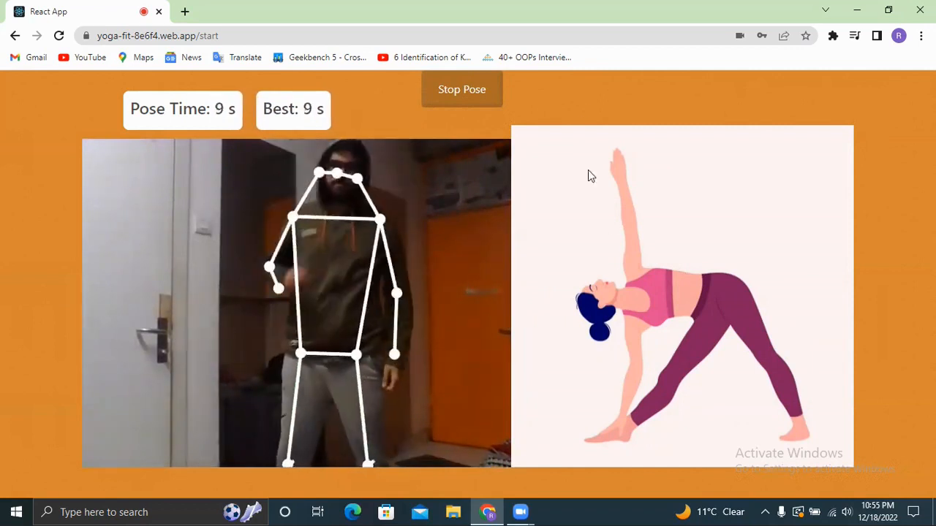
{"action": "left_click", "coordinate": [462, 89]}
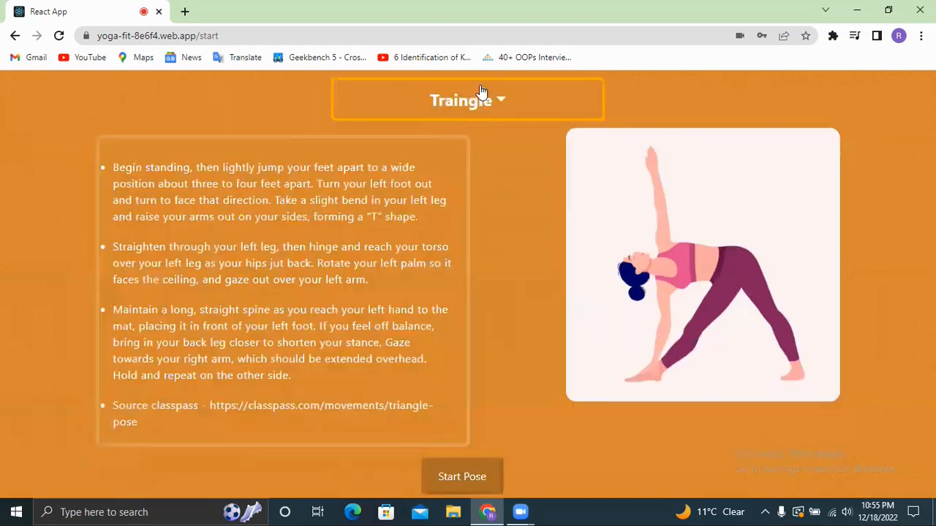